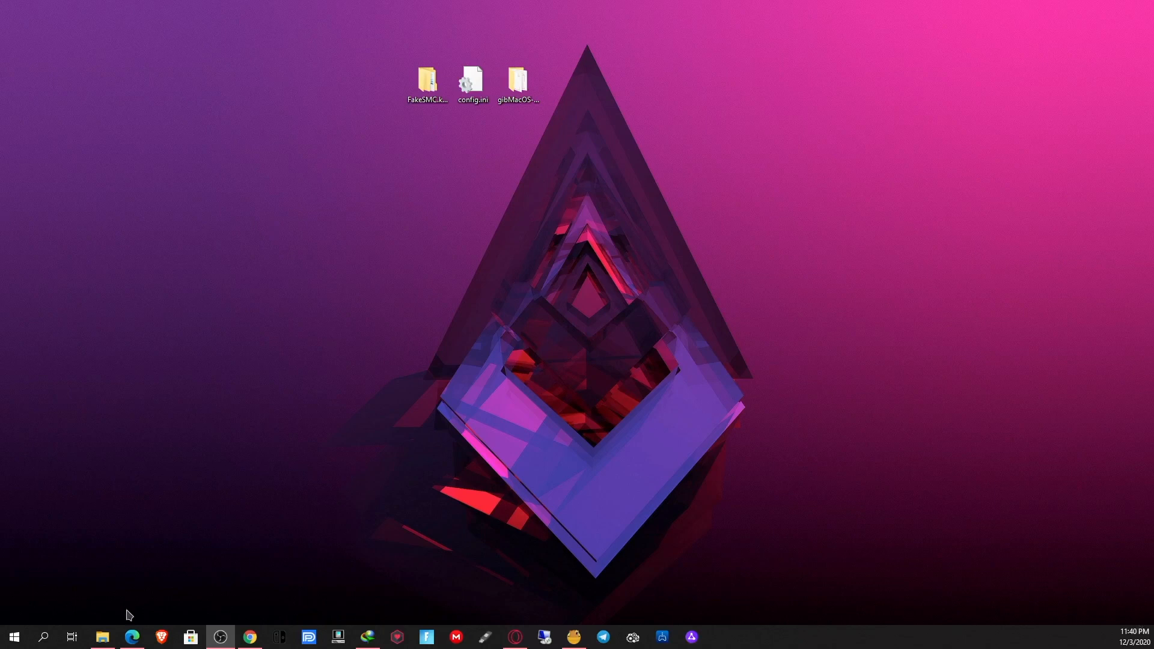
Step: Open the 32 GB (F:) SD card drive and its atmosphere folder
left_click(101, 637)
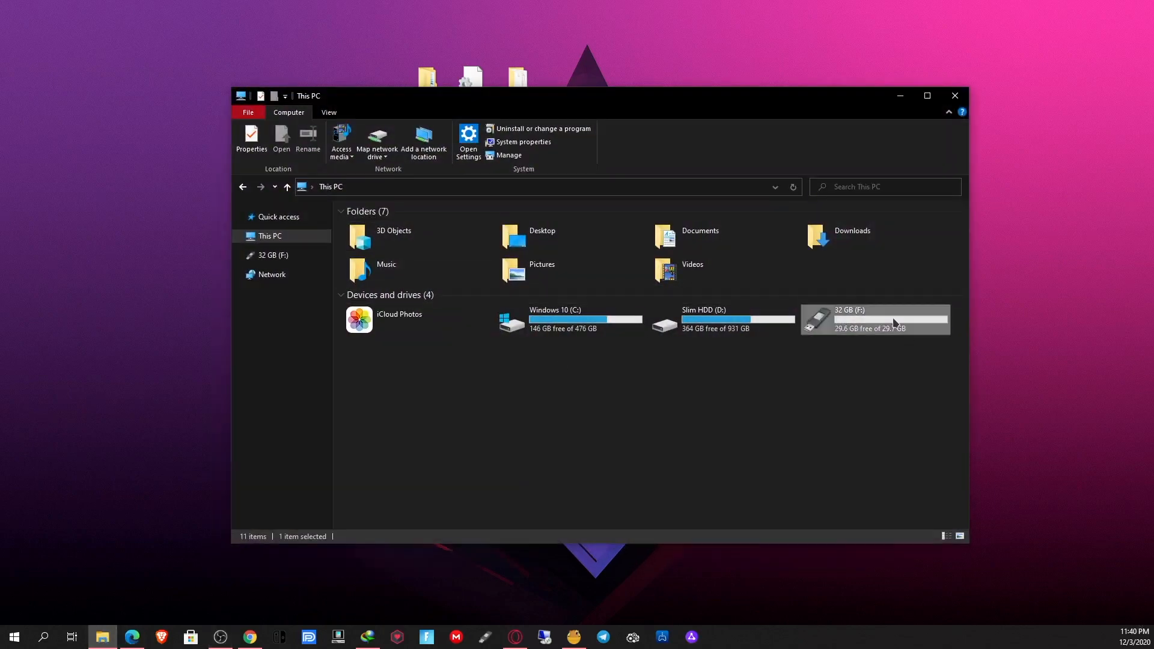
double_click(876, 320)
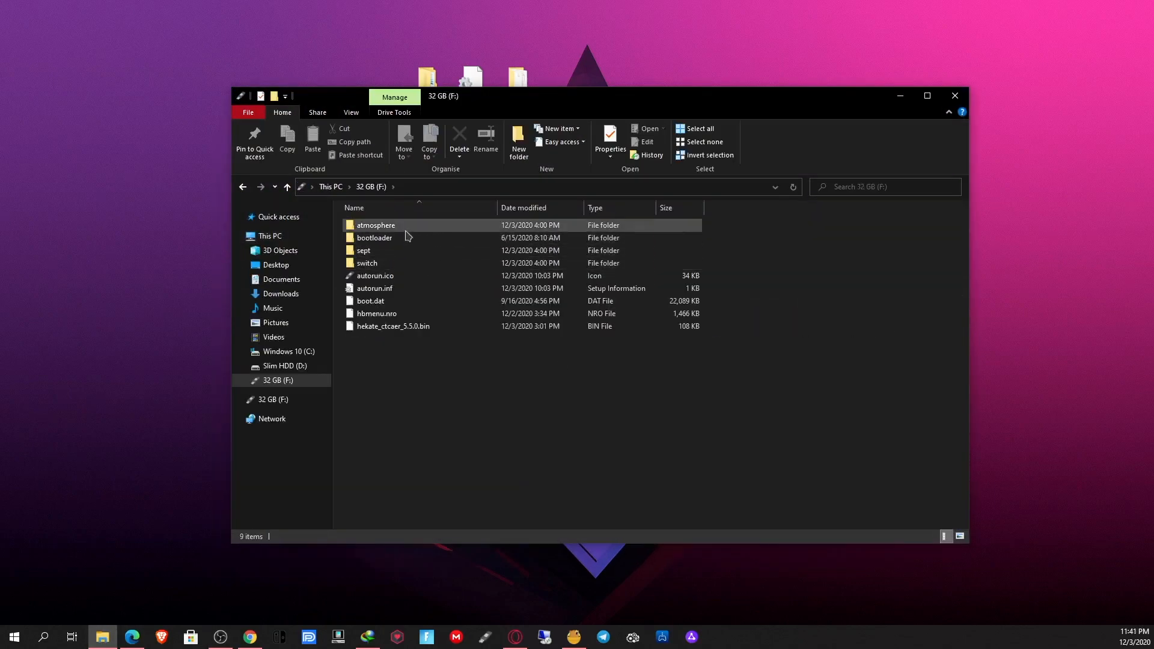
mouse_move(403, 227)
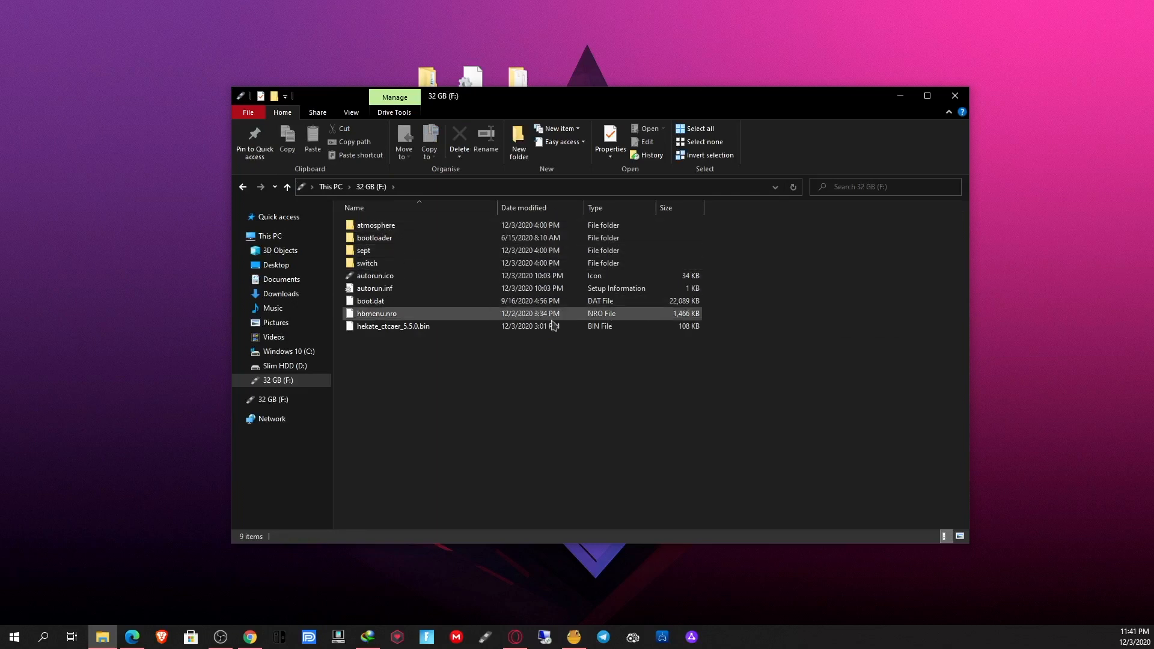
mouse_move(411, 250)
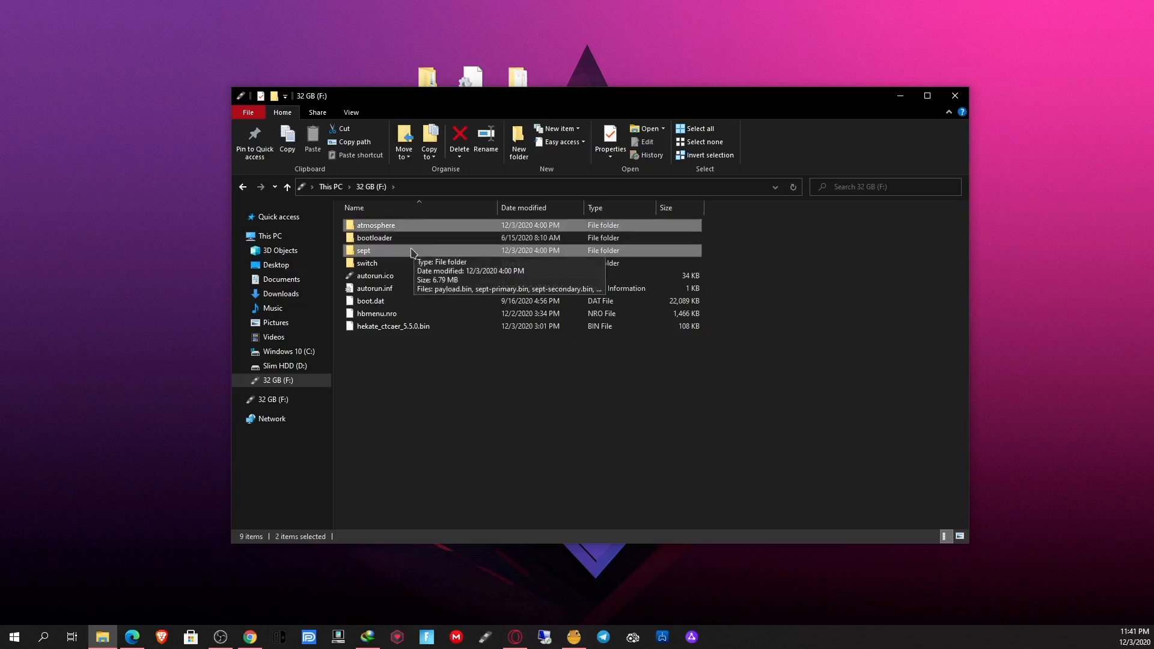
right_click(364, 250)
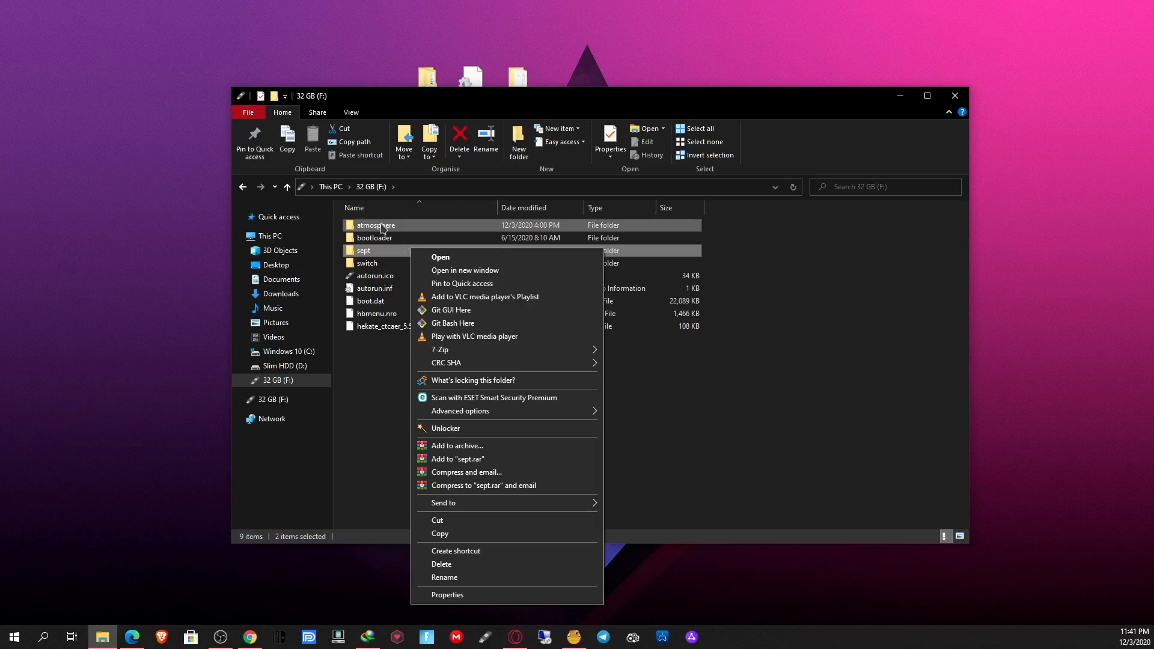
double_click(376, 226)
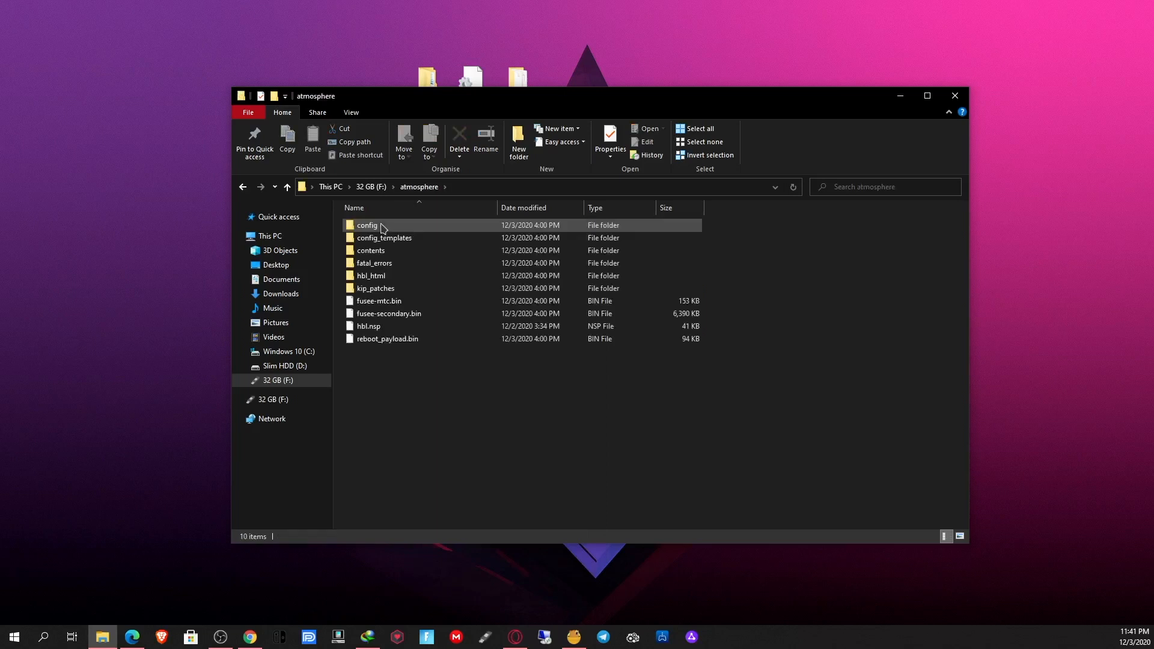
Step: Select the old atmosphere and sept folders on F: and delete both
left_click(371, 250)
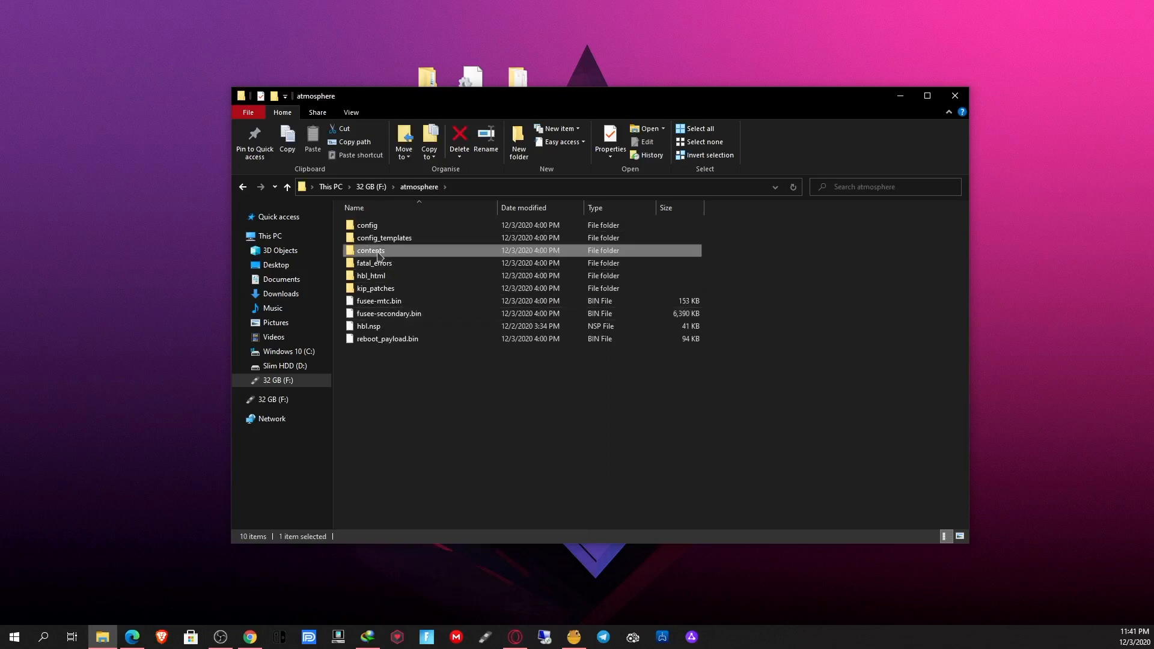
mouse_move(711, 230)
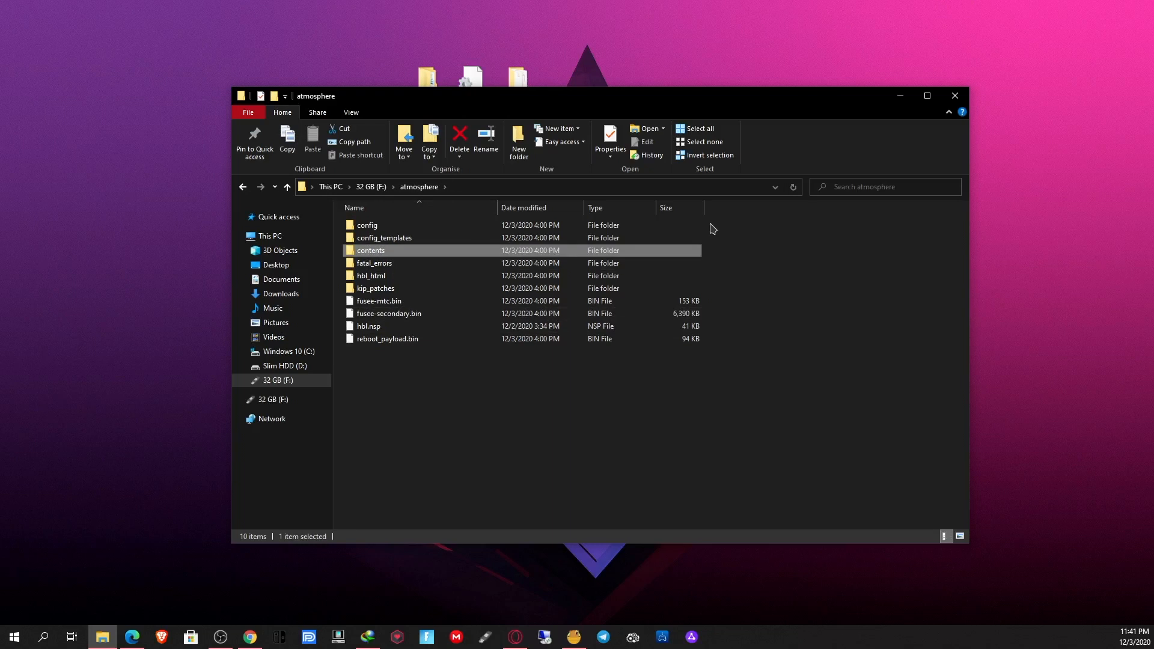
mouse_move(376, 203)
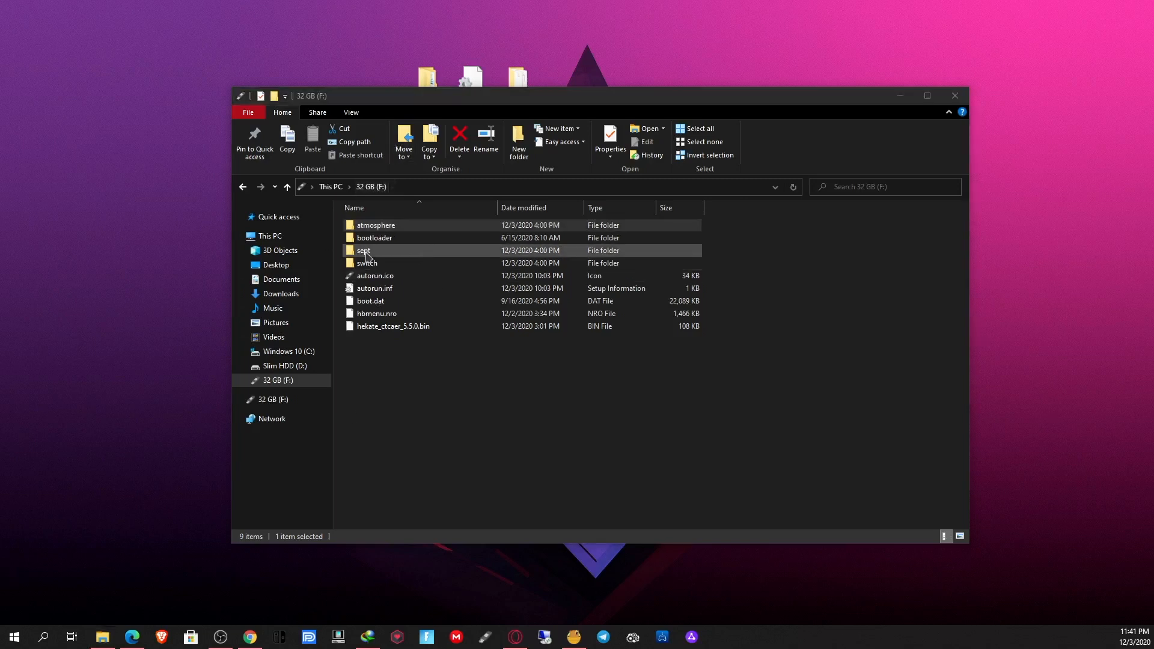
left_click(459, 138)
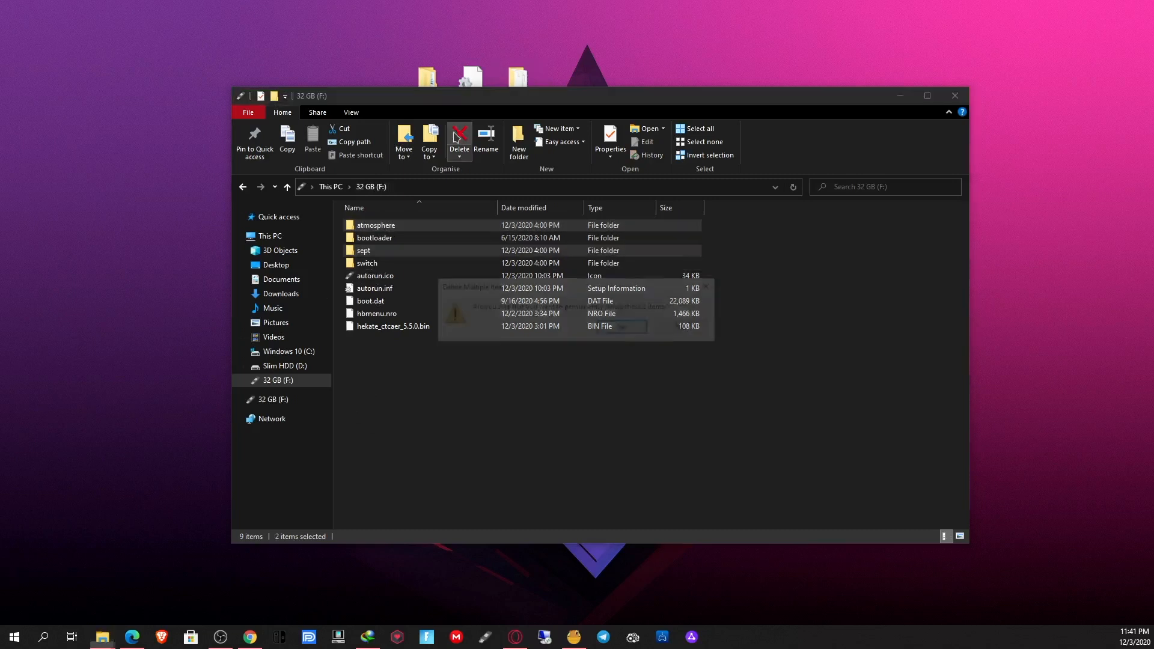
left_click(460, 138)
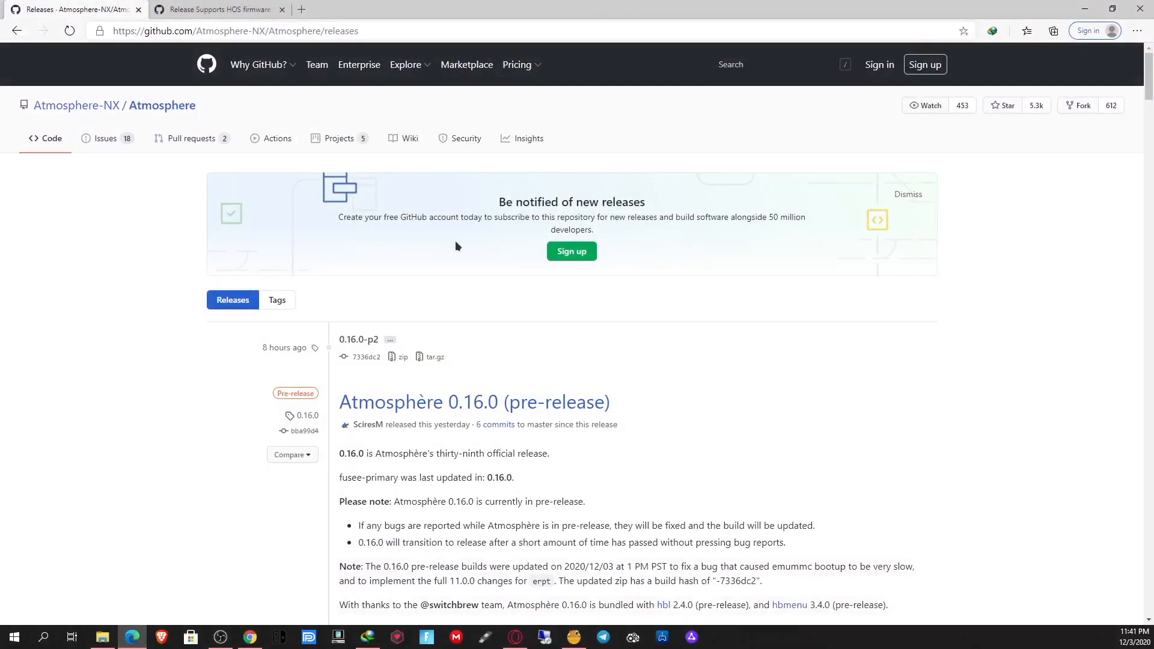
Step: Read through the Atmosphère 0.16.0 release notes and expand its Assets list
scroll("down", 3)
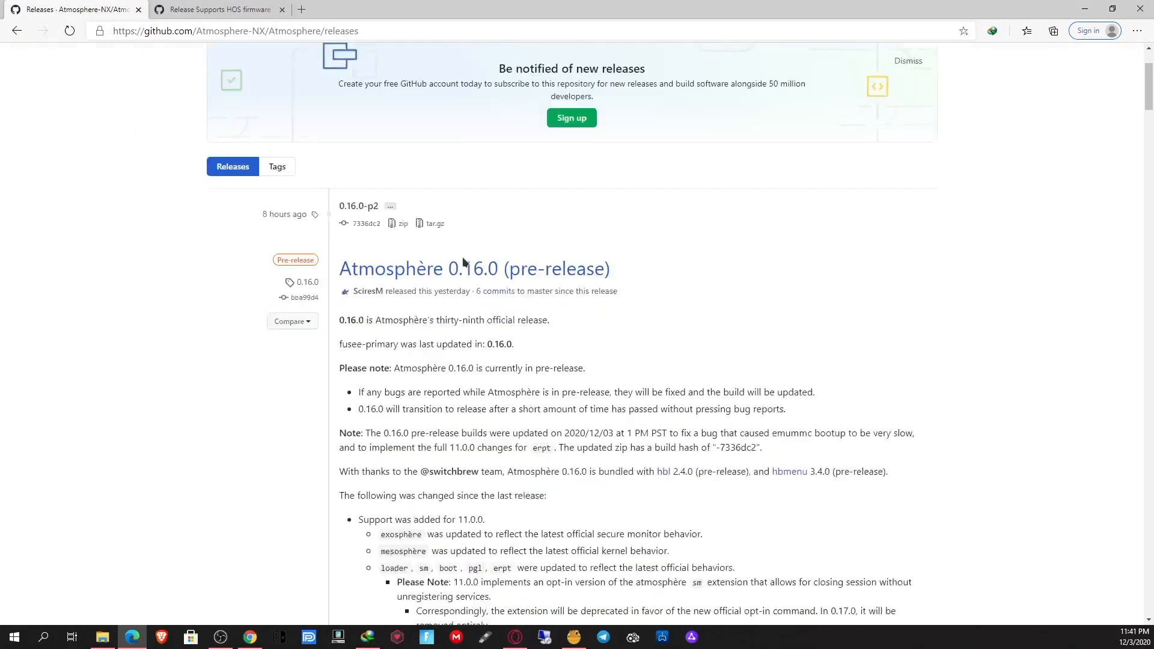
scroll("down", 3)
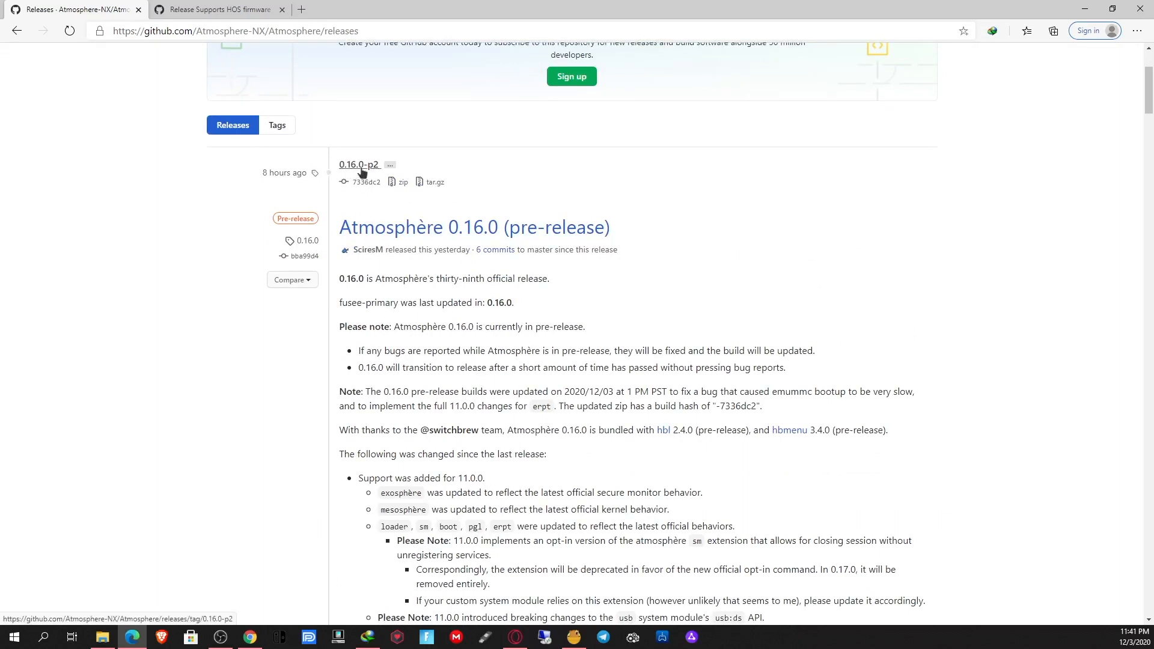
mouse_move(372, 174)
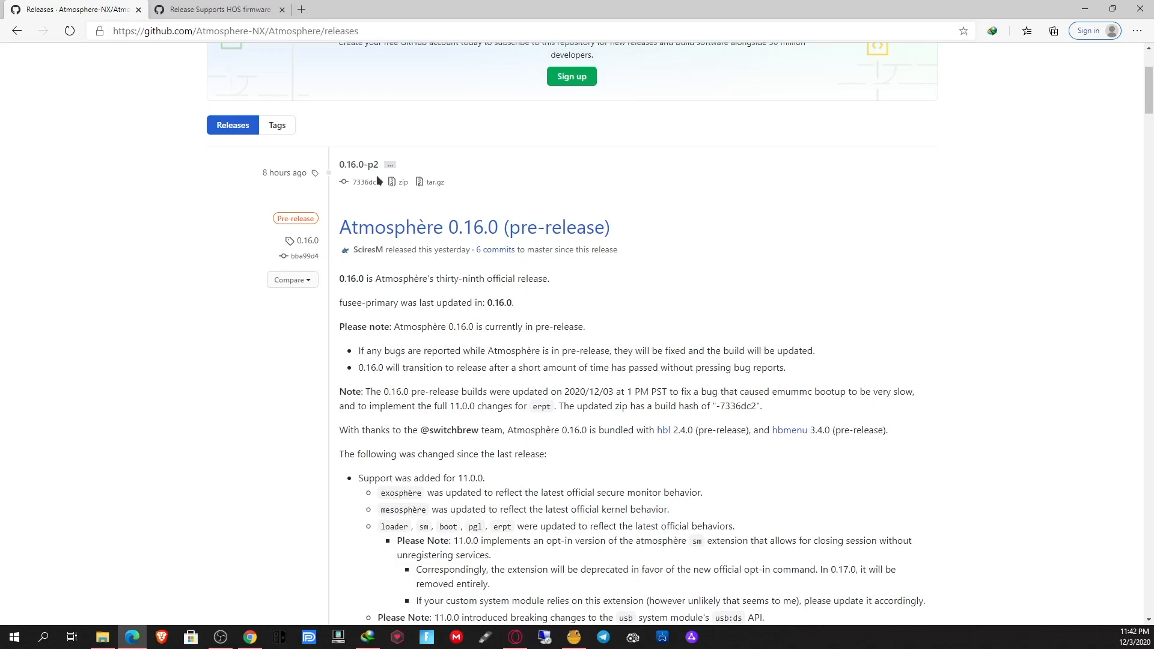
scroll("down", 3)
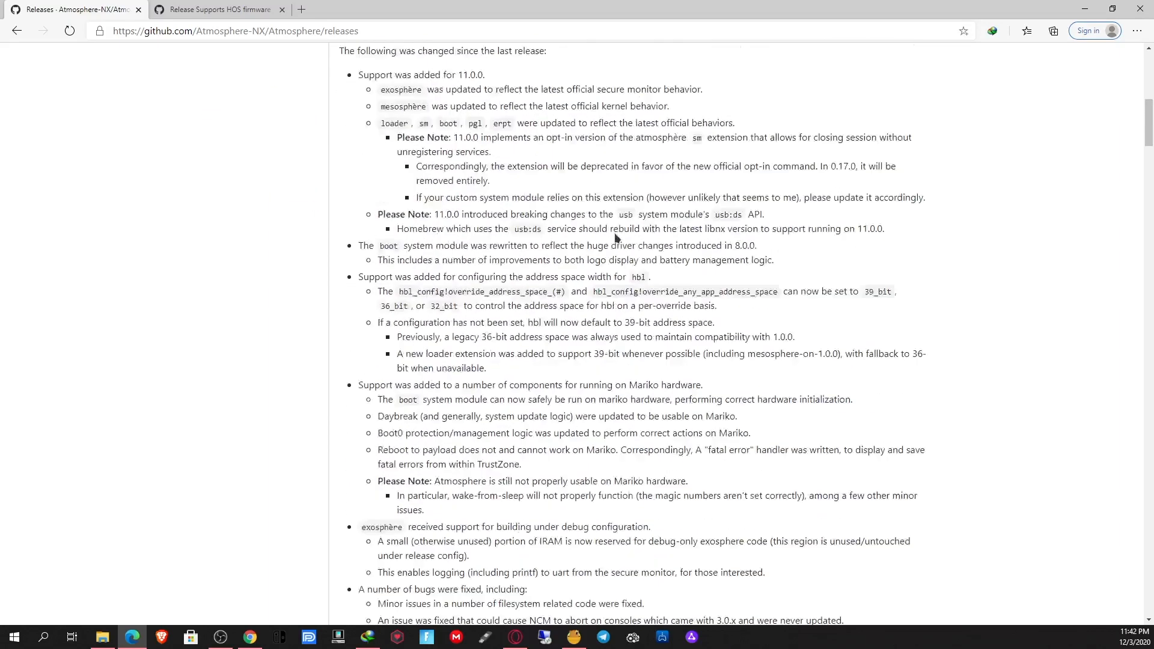
scroll("down", 3)
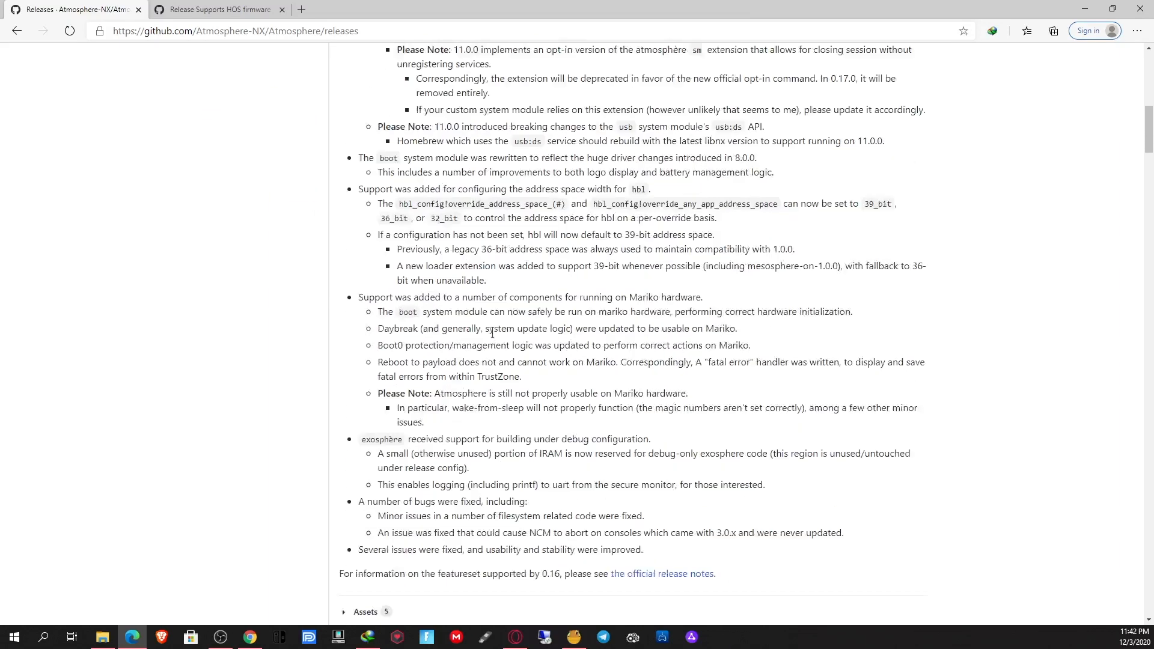
scroll("down", 3)
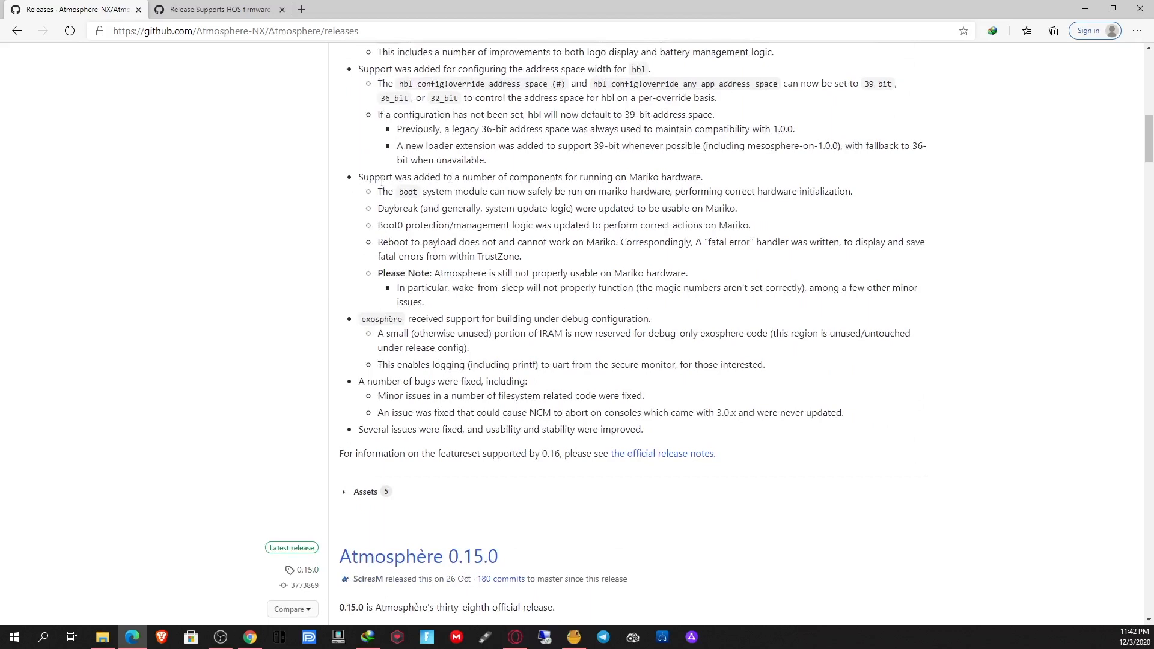
left_click_drag(374, 177, 695, 176)
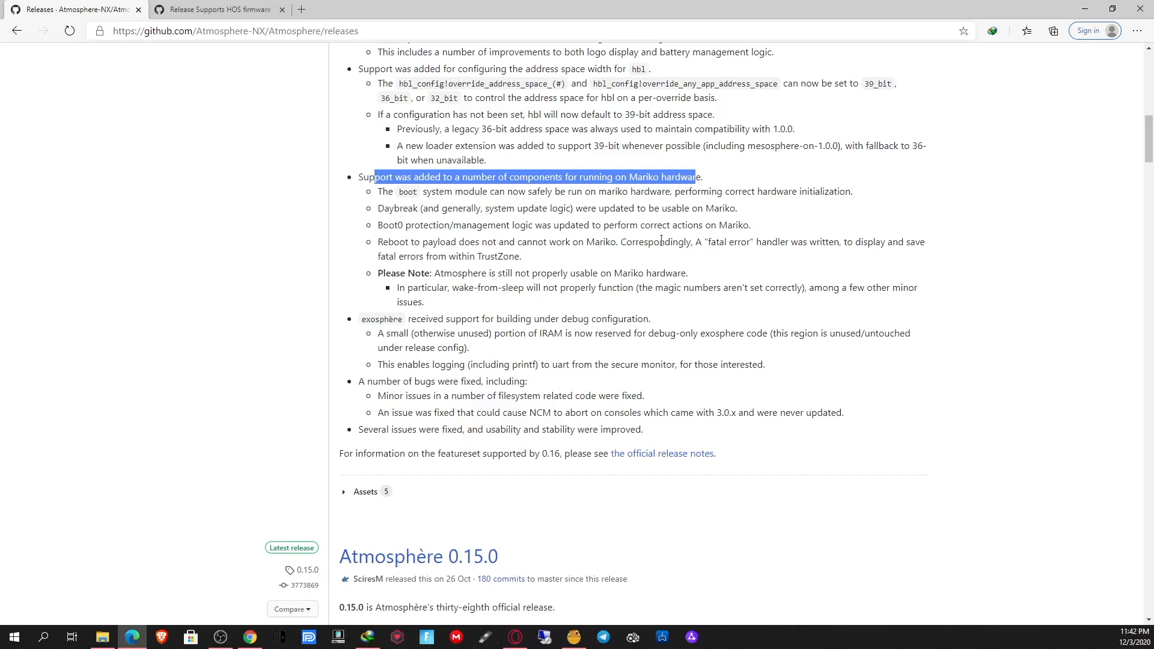
mouse_move(589, 239)
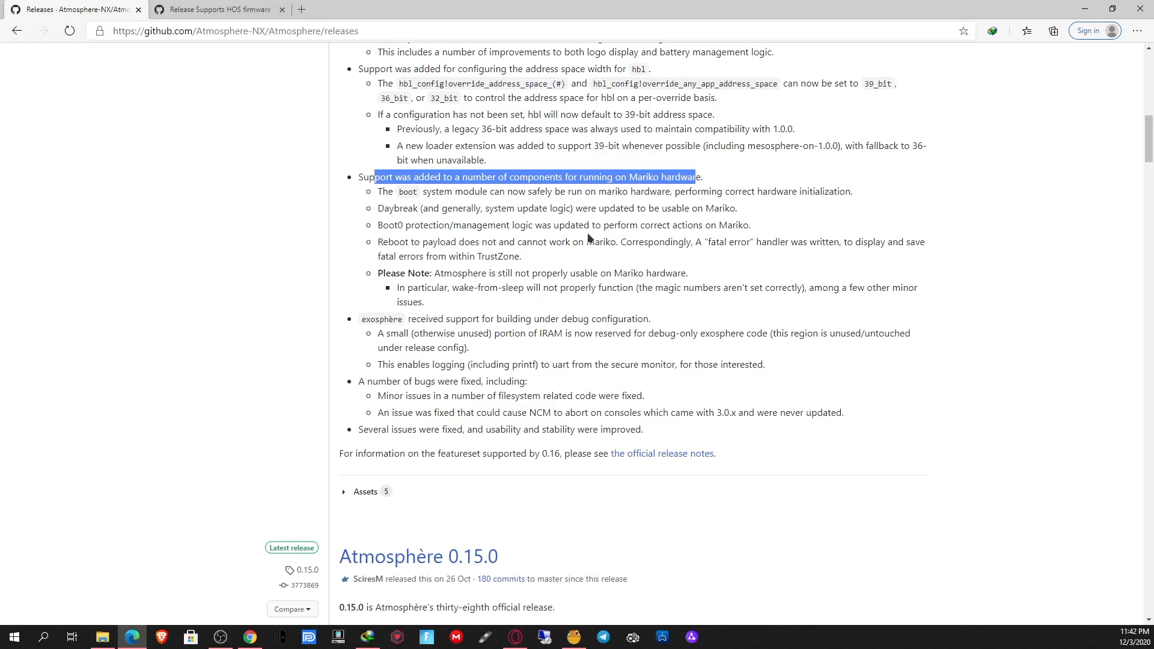
scroll("down", 3)
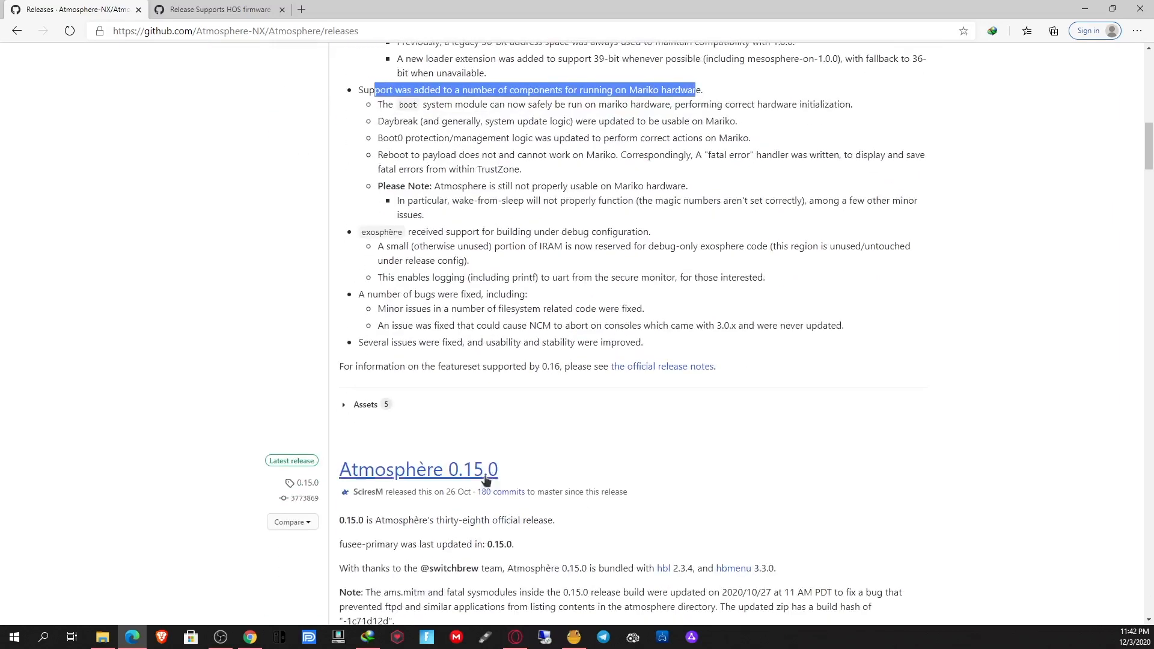
left_click(366, 404)
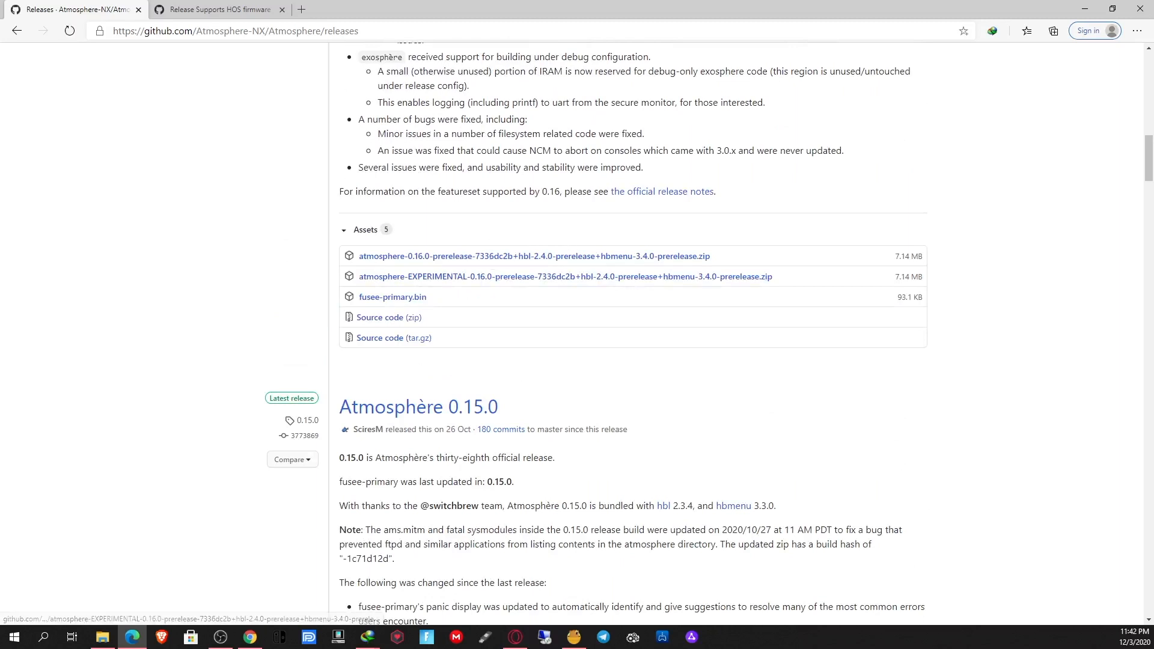
mouse_move(390, 207)
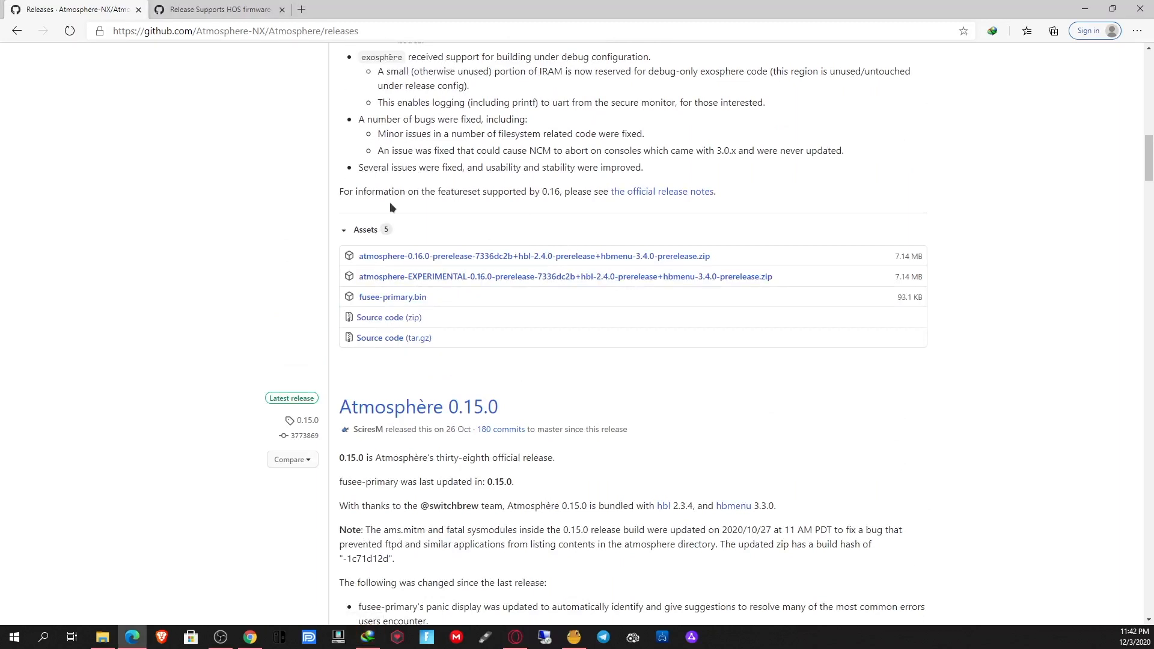
mouse_move(381, 167)
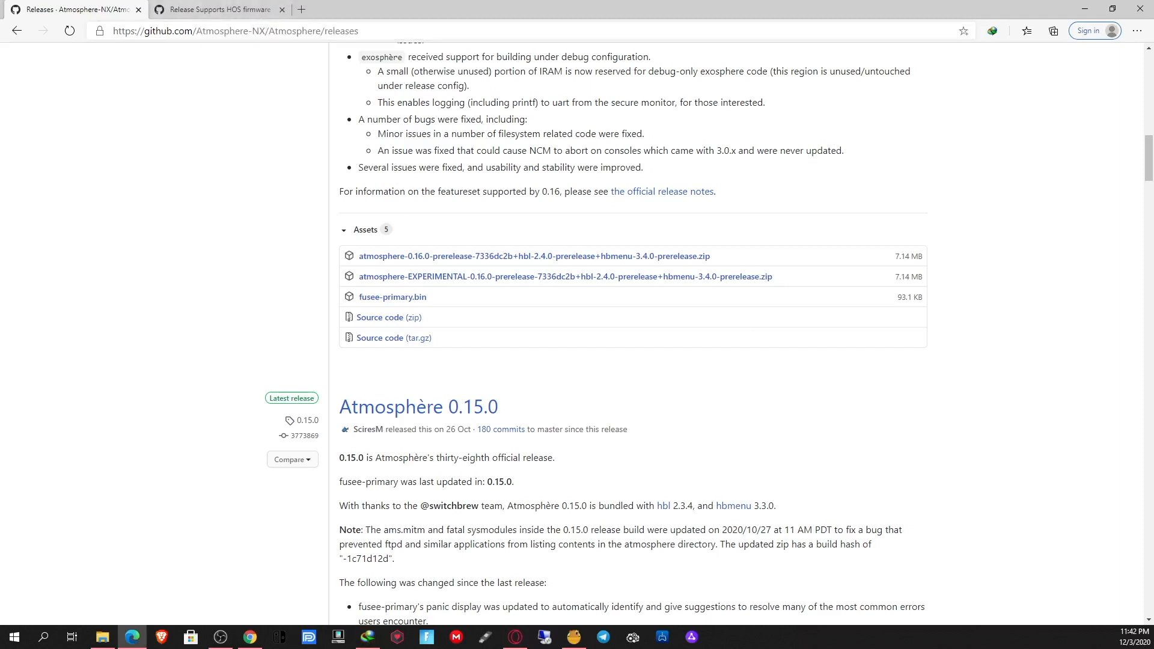
mouse_move(554, 241)
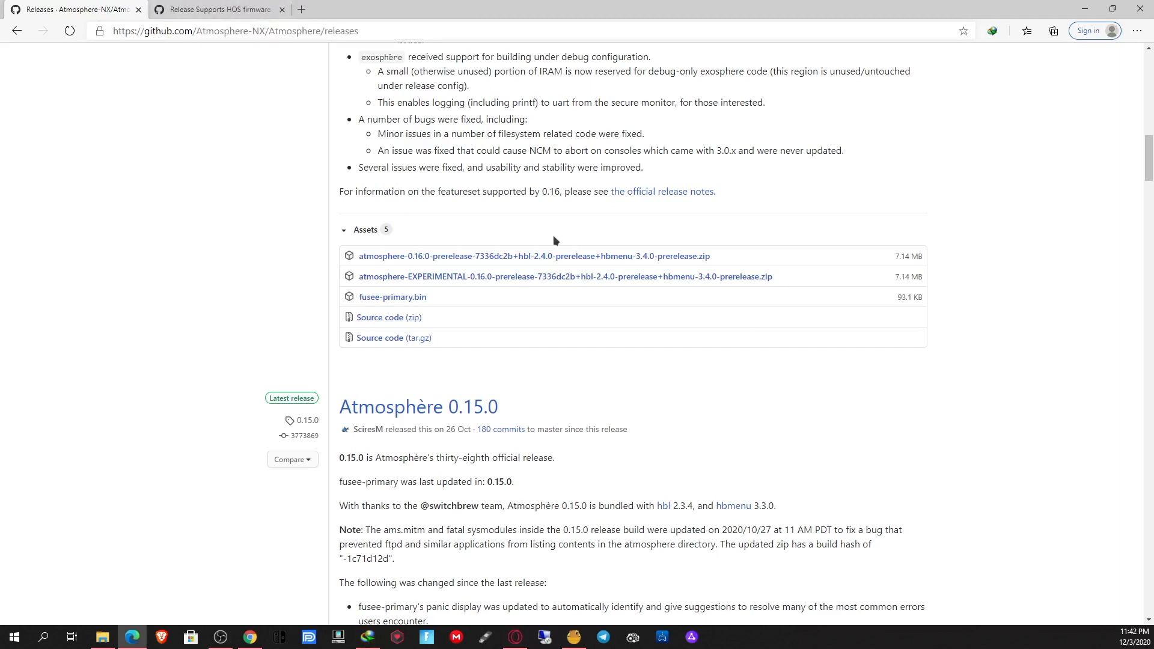
mouse_move(244, 22)
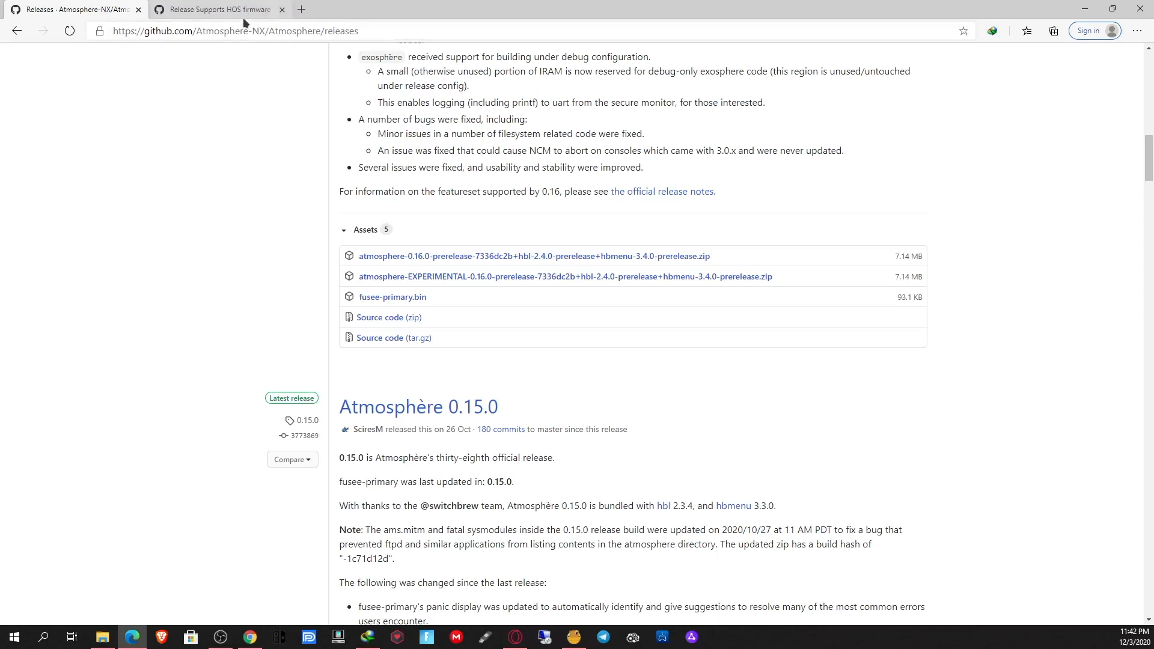
Step: Switch to the ITotalJustice patches release for HOS 11.0.0 and AMS 0.16.0-p2
left_click(223, 10)
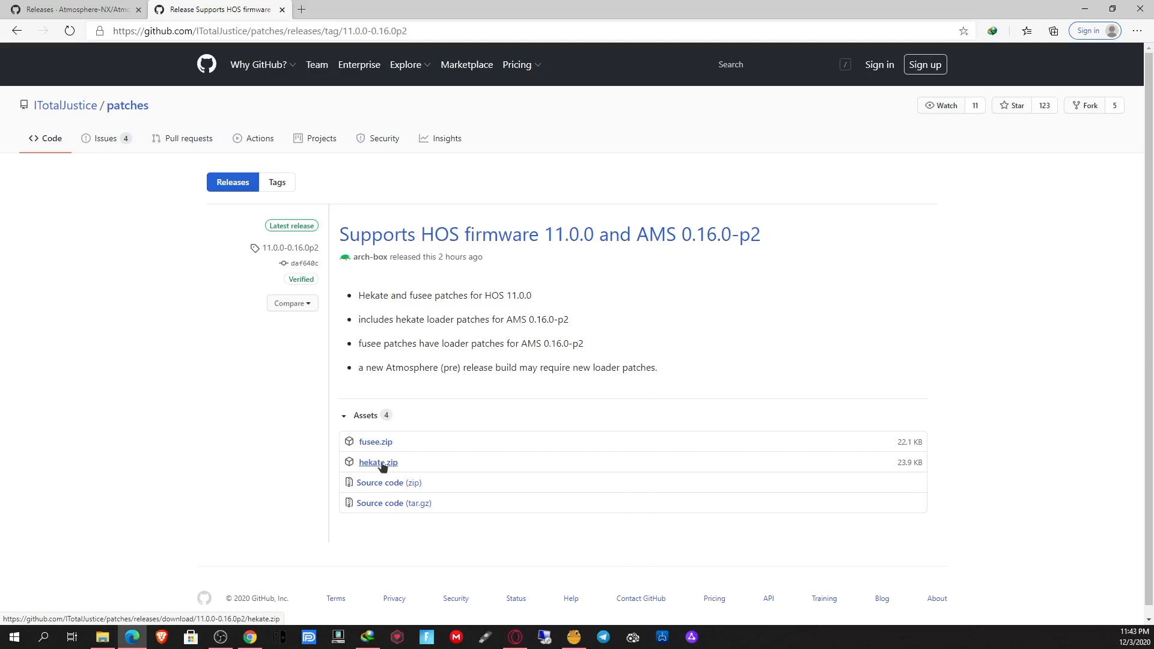
mouse_move(370, 448)
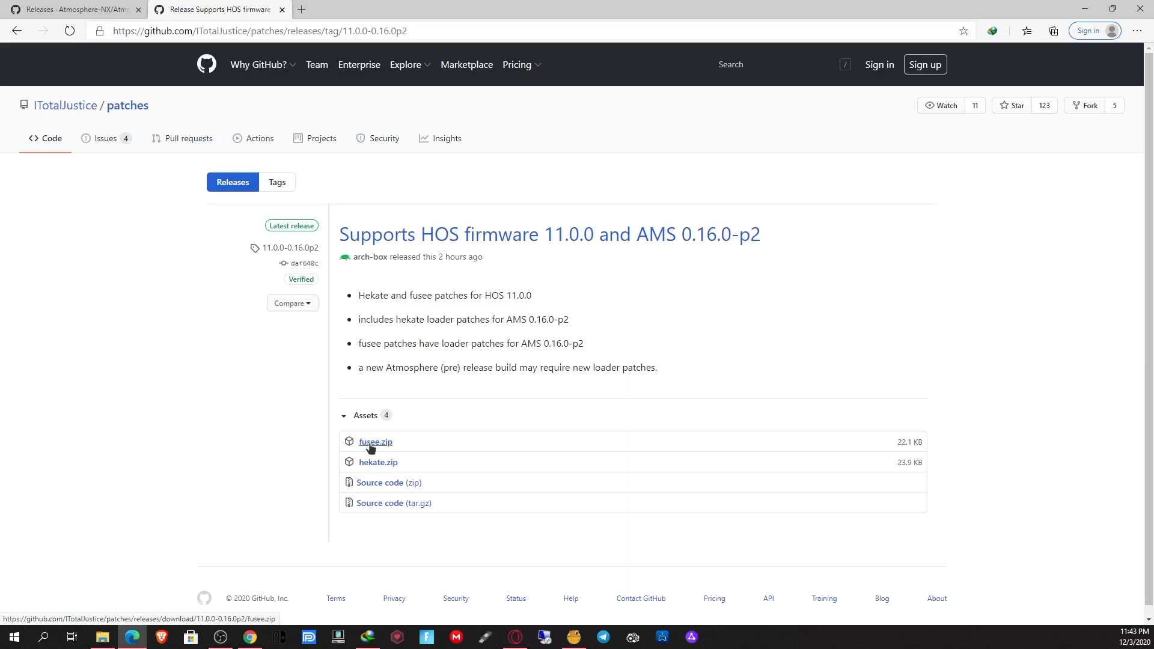
mouse_move(375, 448)
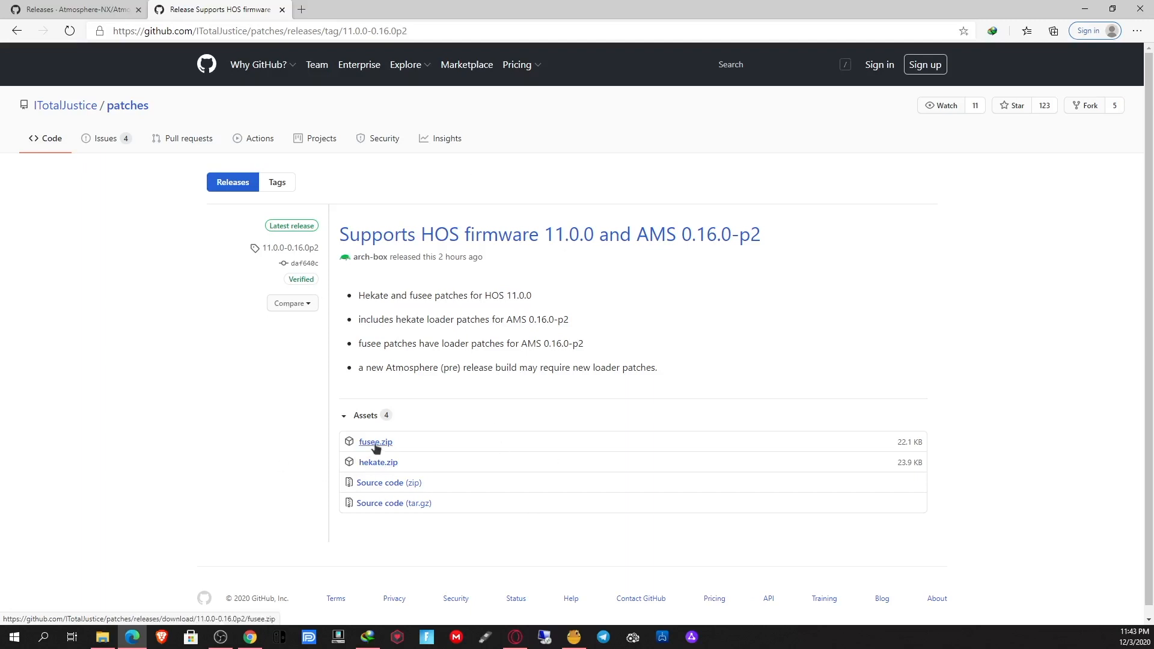
mouse_move(383, 472)
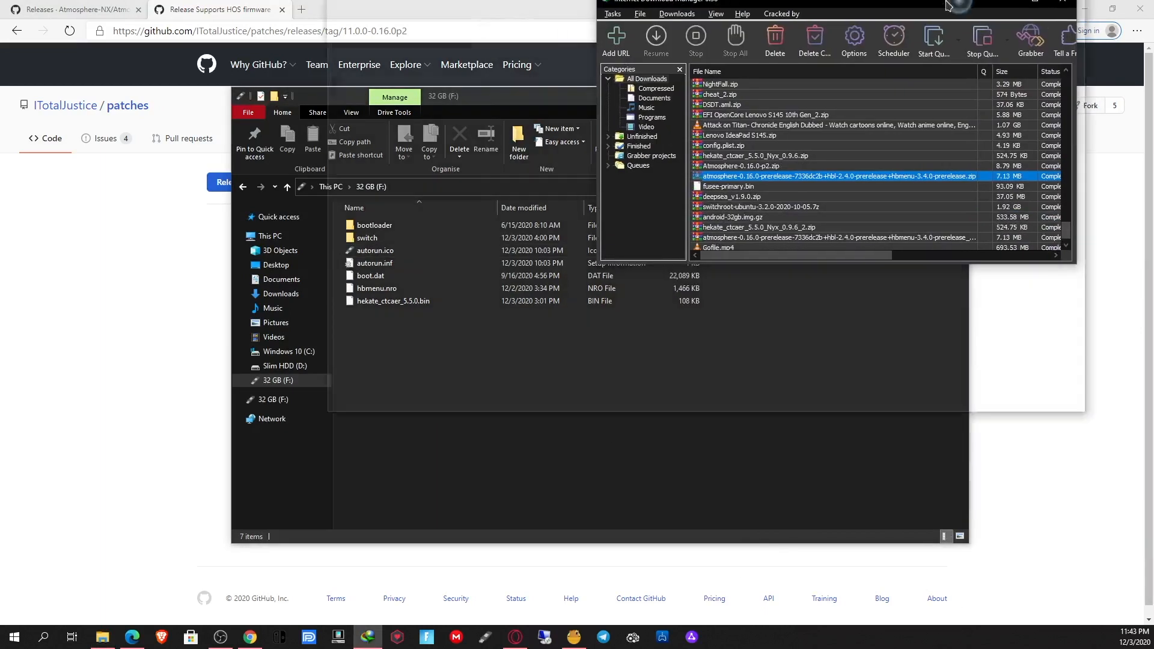
Step: Extract the Atmosphère 0.16.0 zip onto F:, merging folders and replacing existing files
right_click(839, 323)
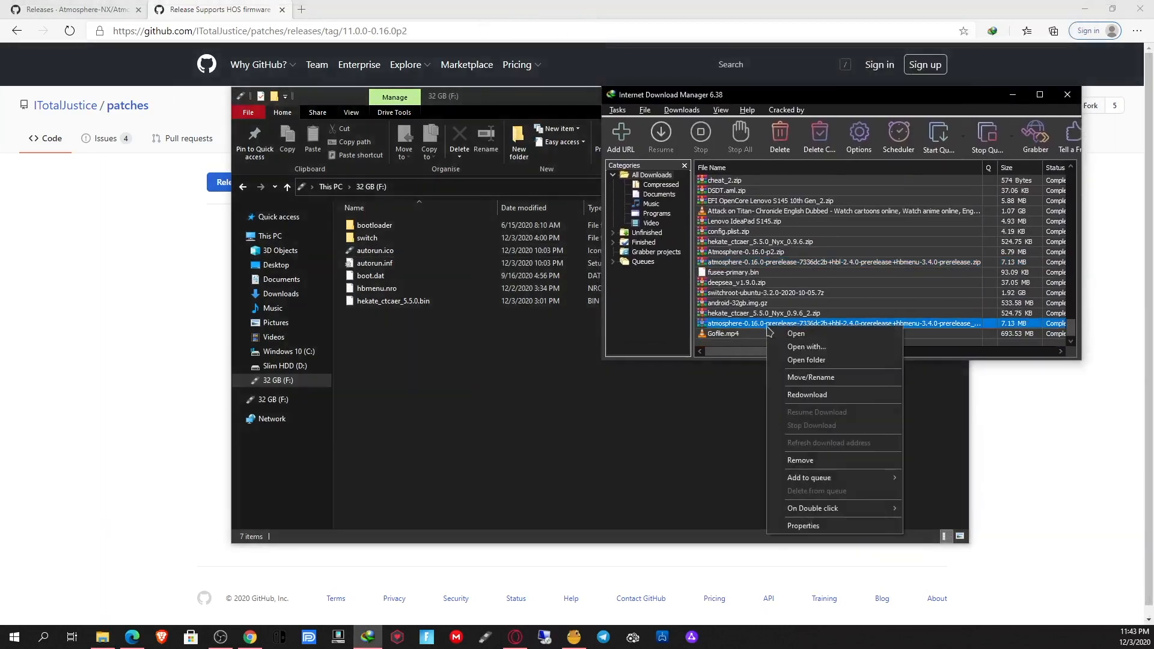
left_click(795, 334)
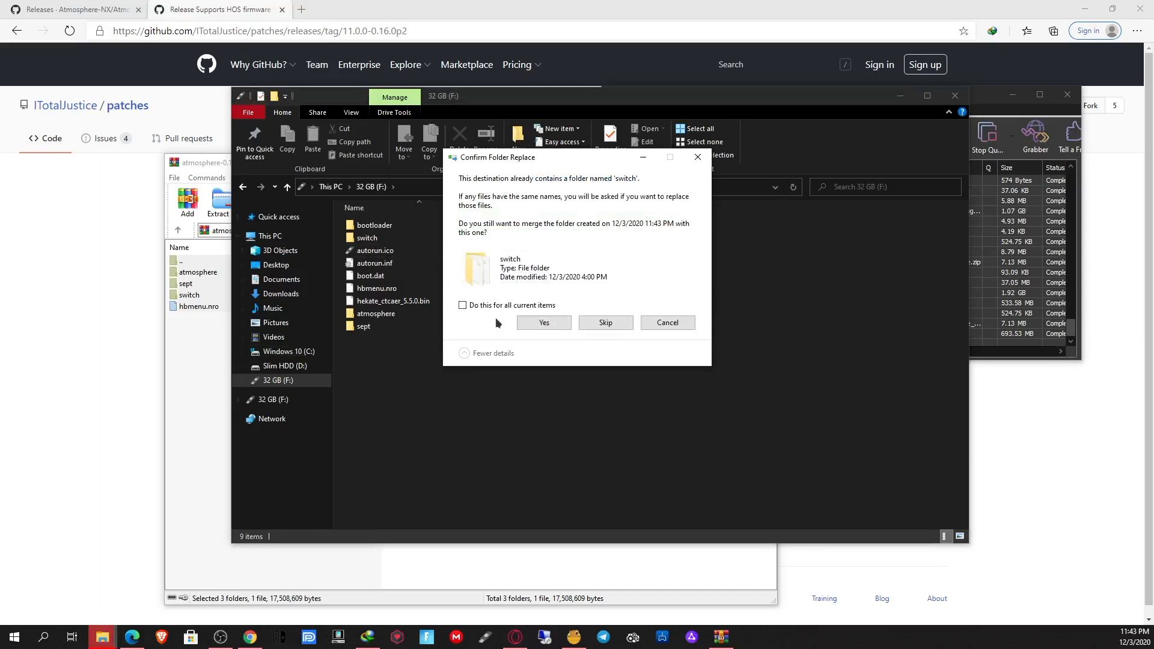
left_click(544, 323)
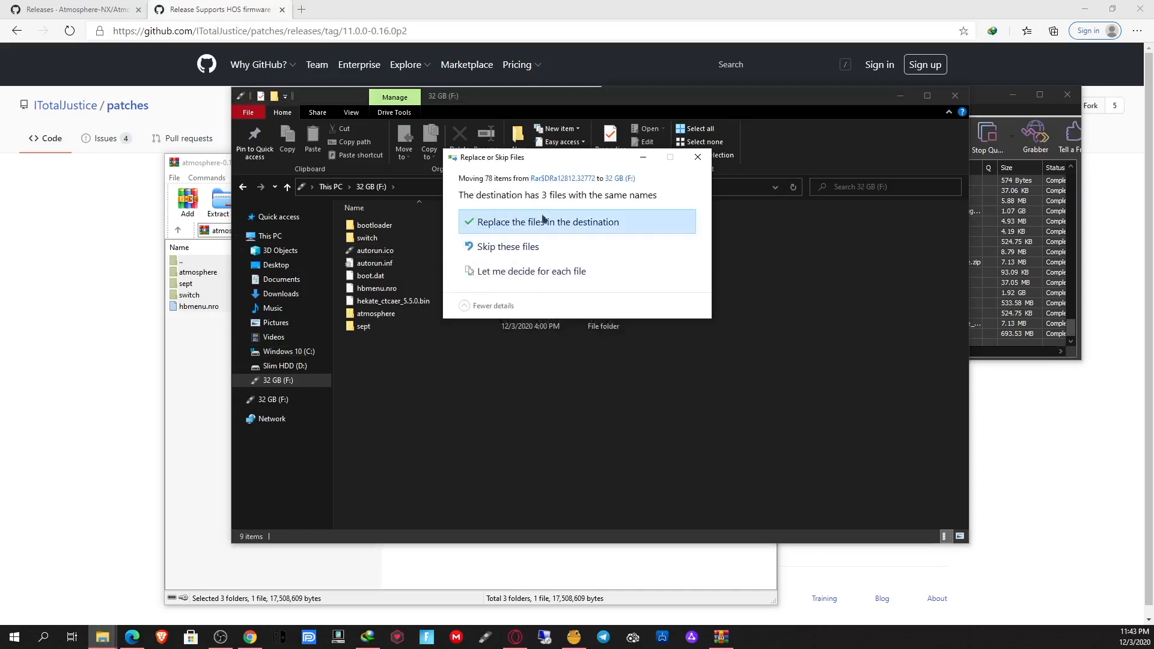
left_click(548, 222)
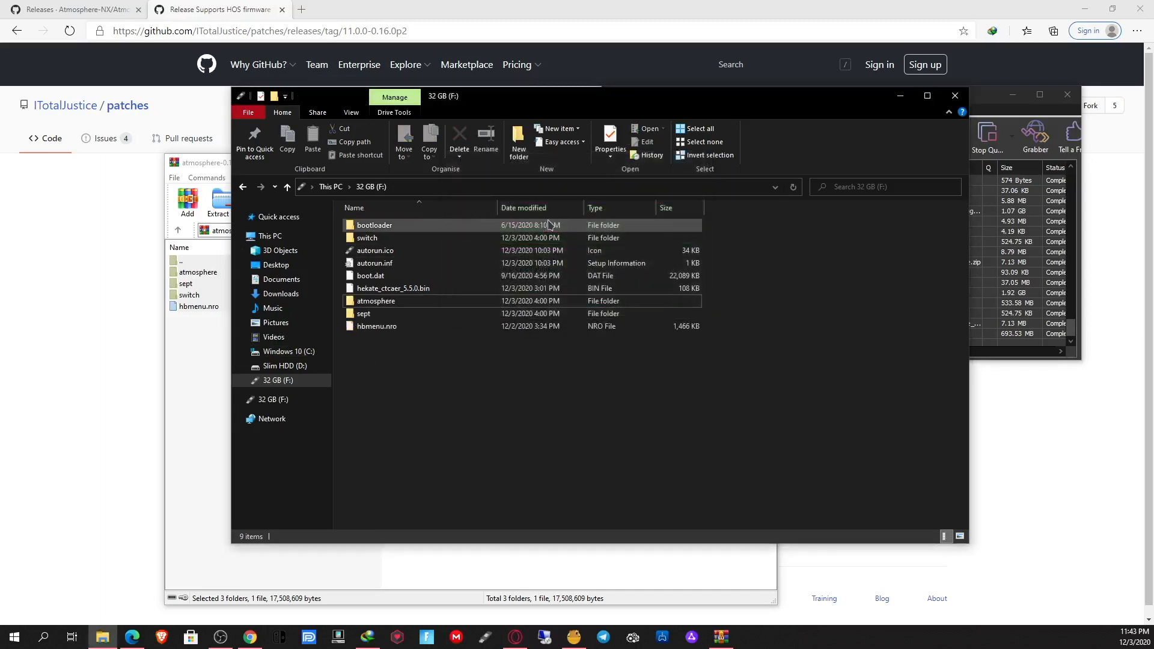
Step: Download fusee-primary.bin from the Atmosphère 0.16.0 release assets
left_click(72, 12)
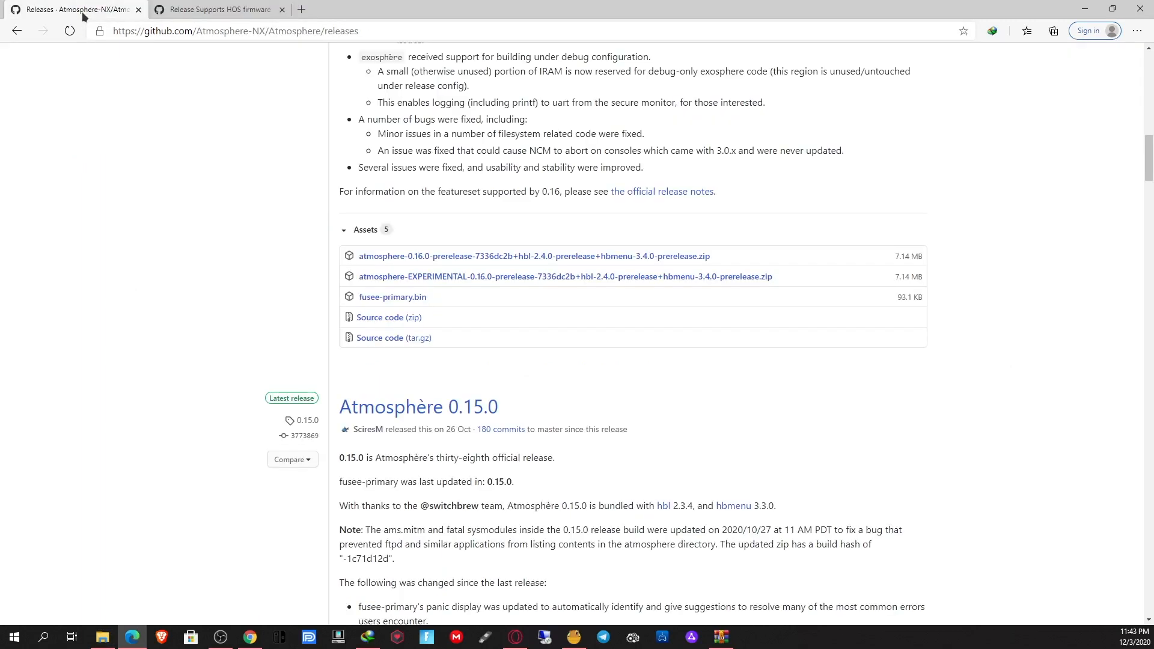
left_click(393, 297)
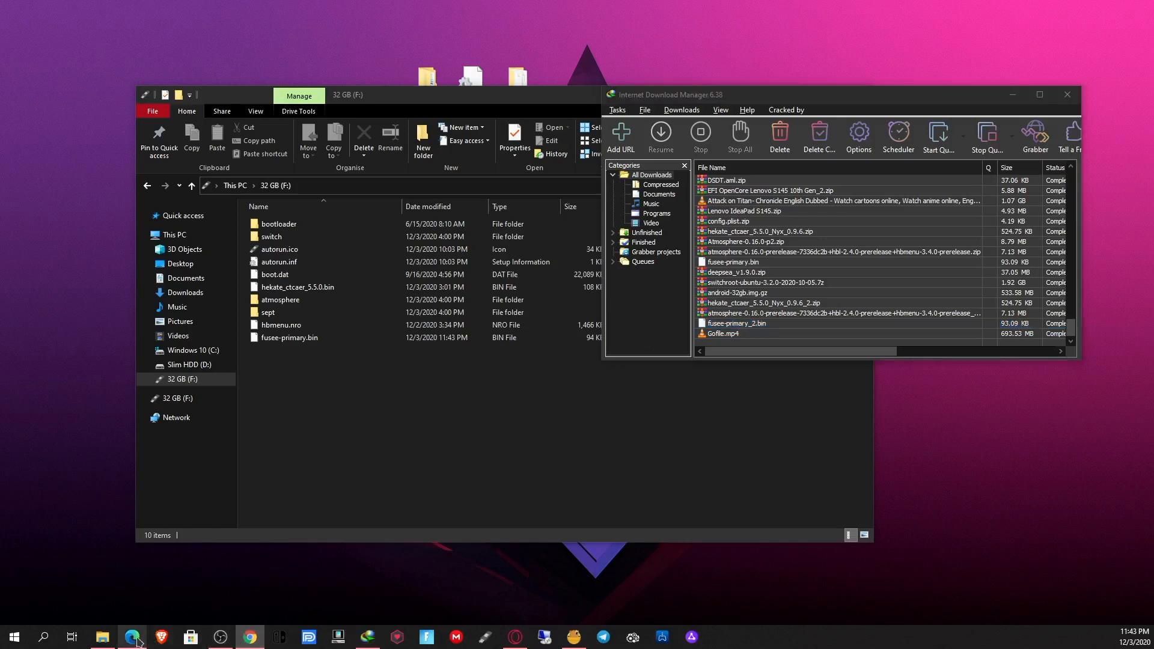
mouse_move(131, 638)
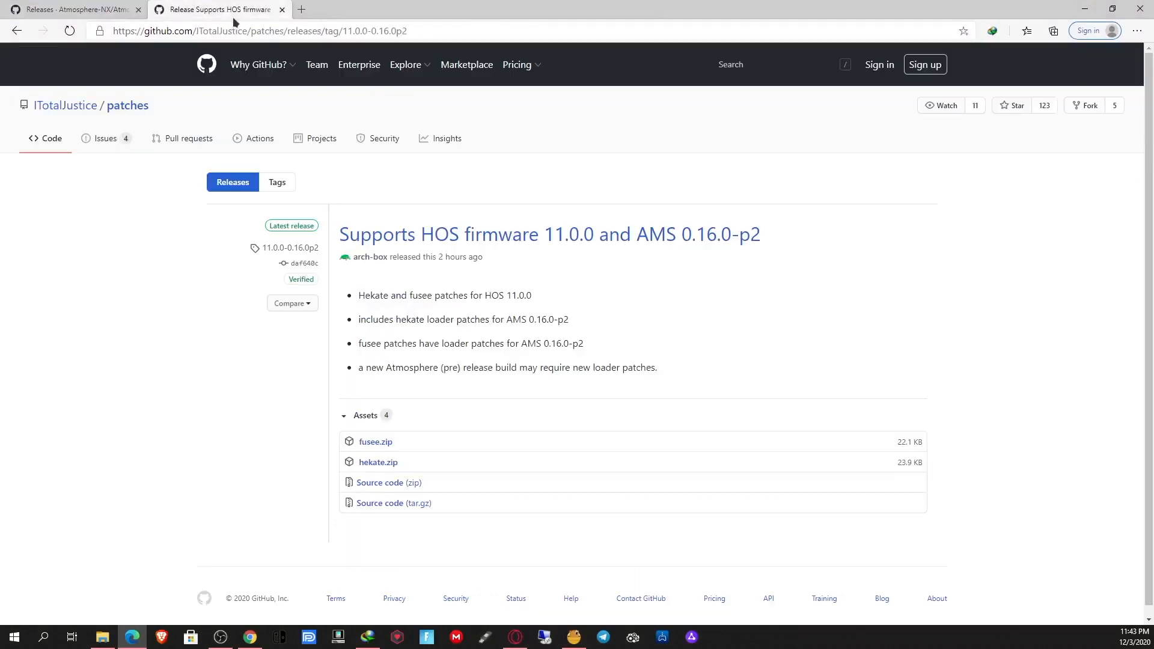
mouse_move(394, 461)
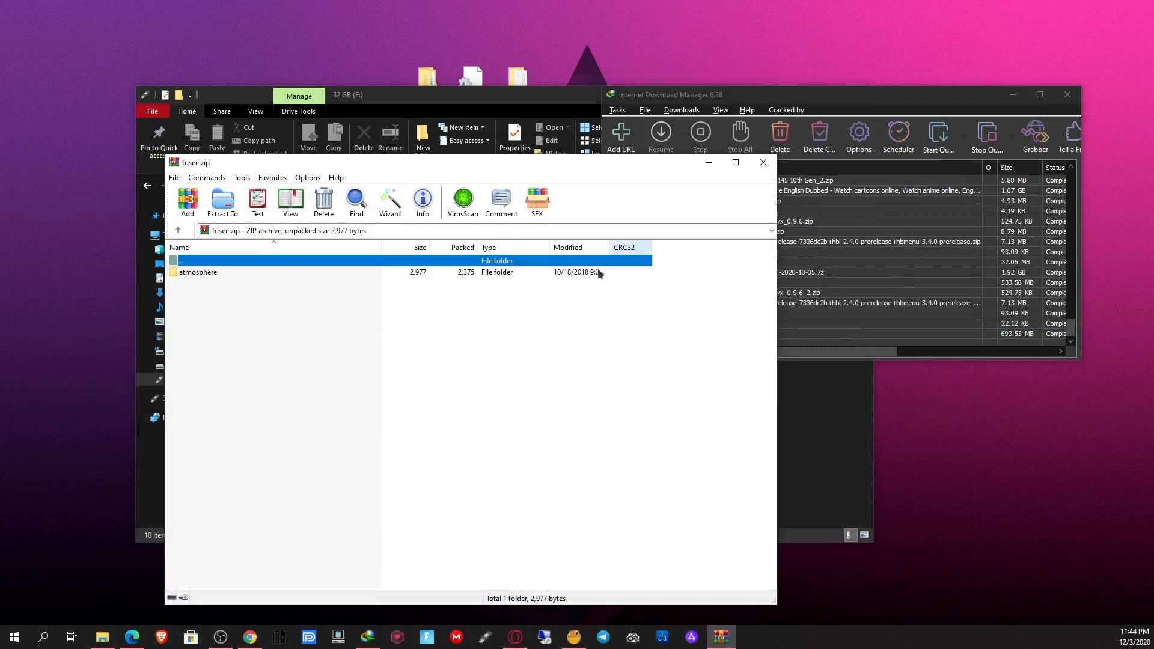
Step: Open the downloaded fusee.zip patches archive in WinRAR
left_click(199, 272)
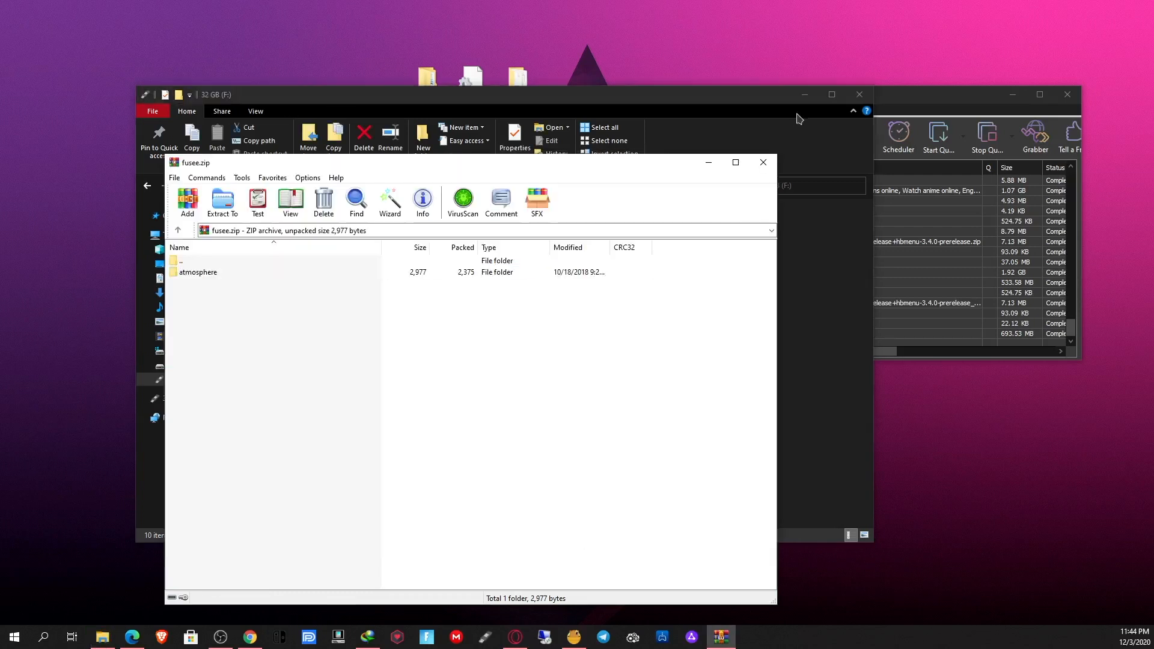
Step: From This PC, bring up the 32 GB (F:) card's options to eject it
left_click(763, 162)
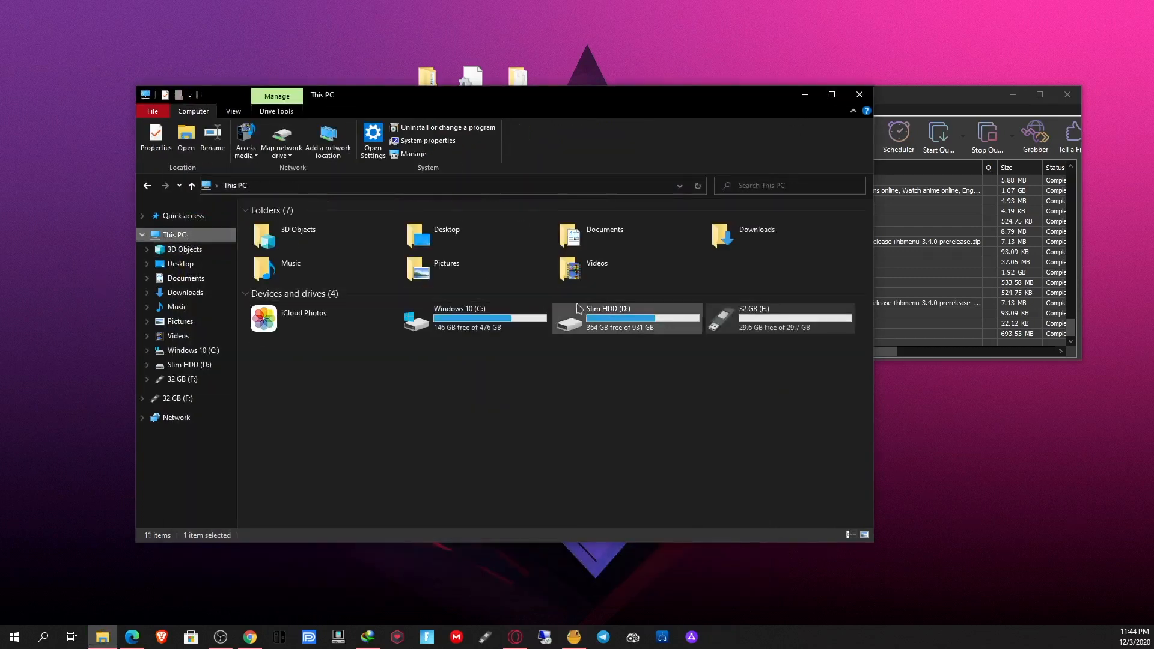
right_click(756, 319)
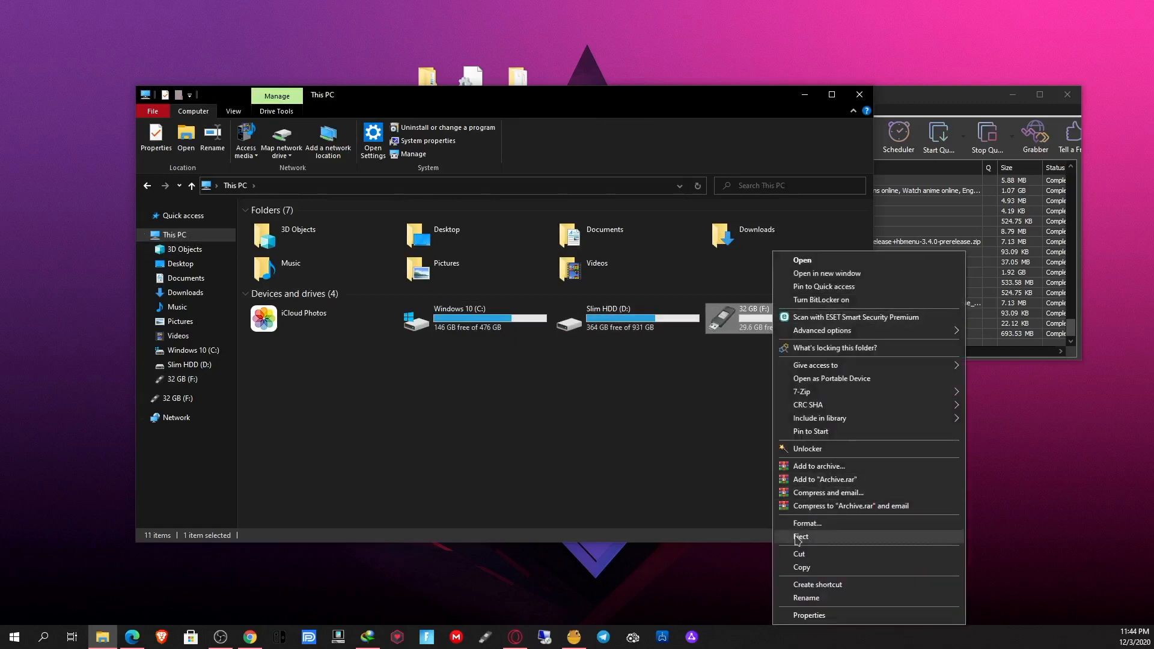